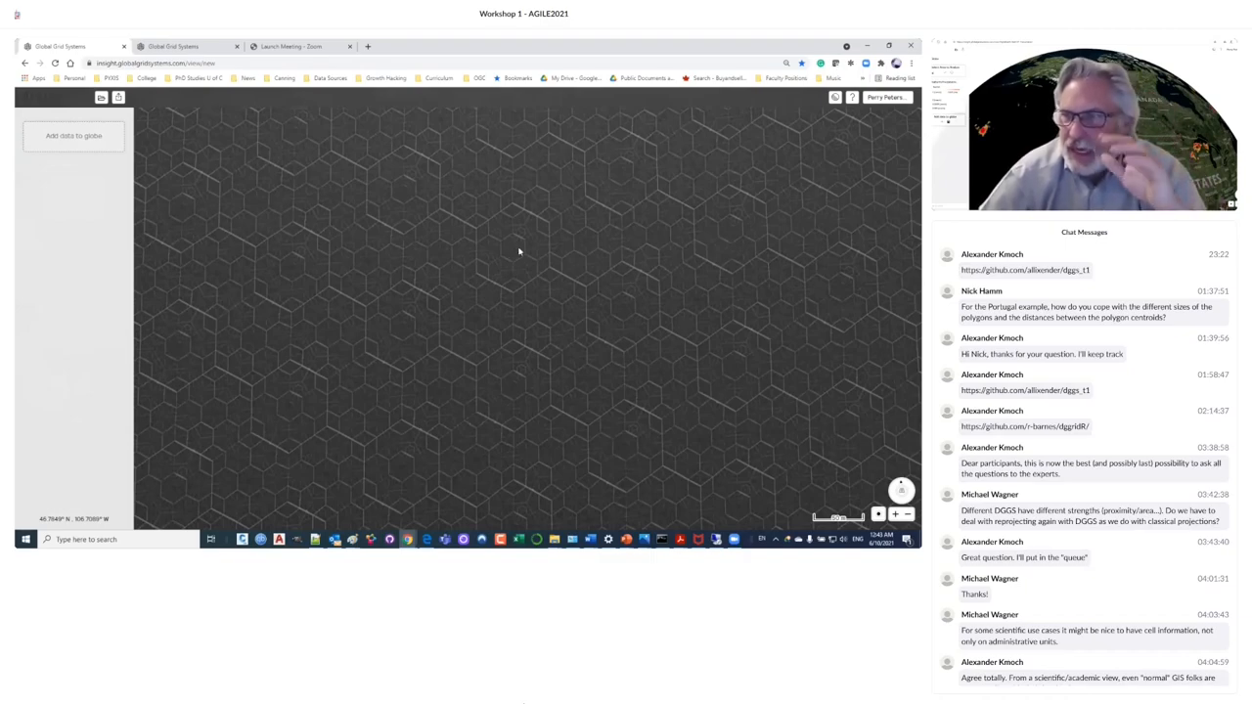
mouse_move(479, 218)
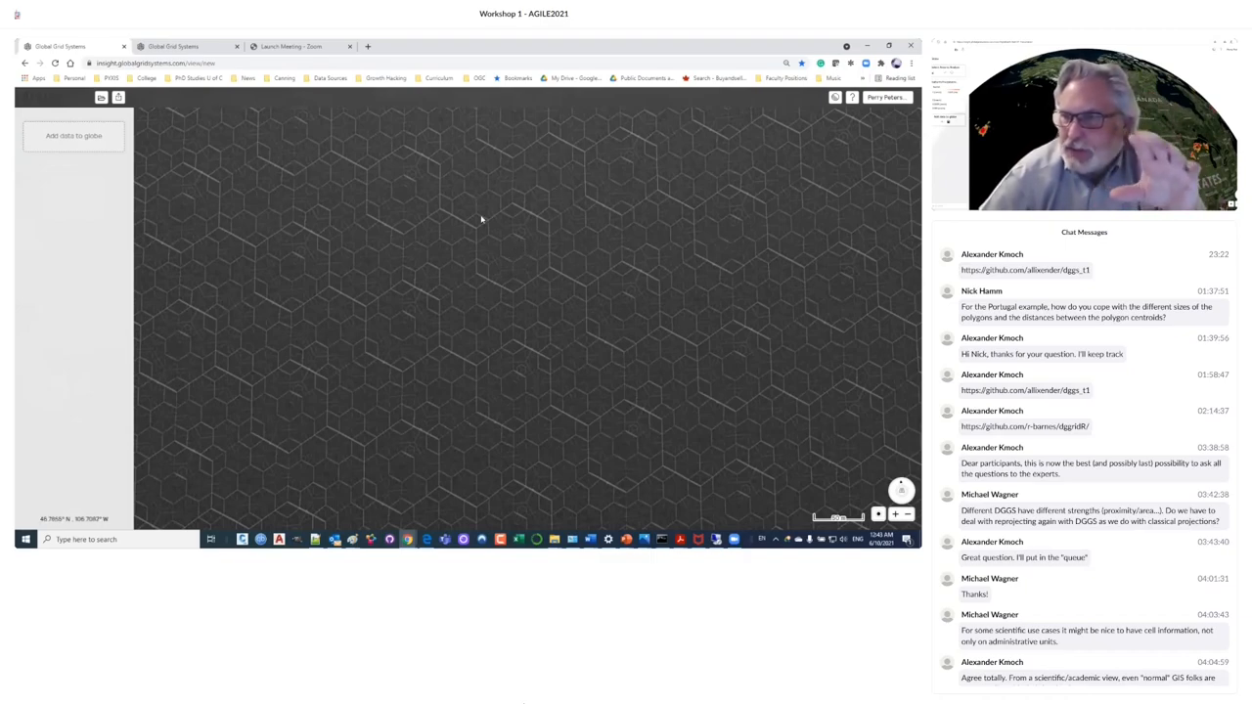
mouse_move(490, 223)
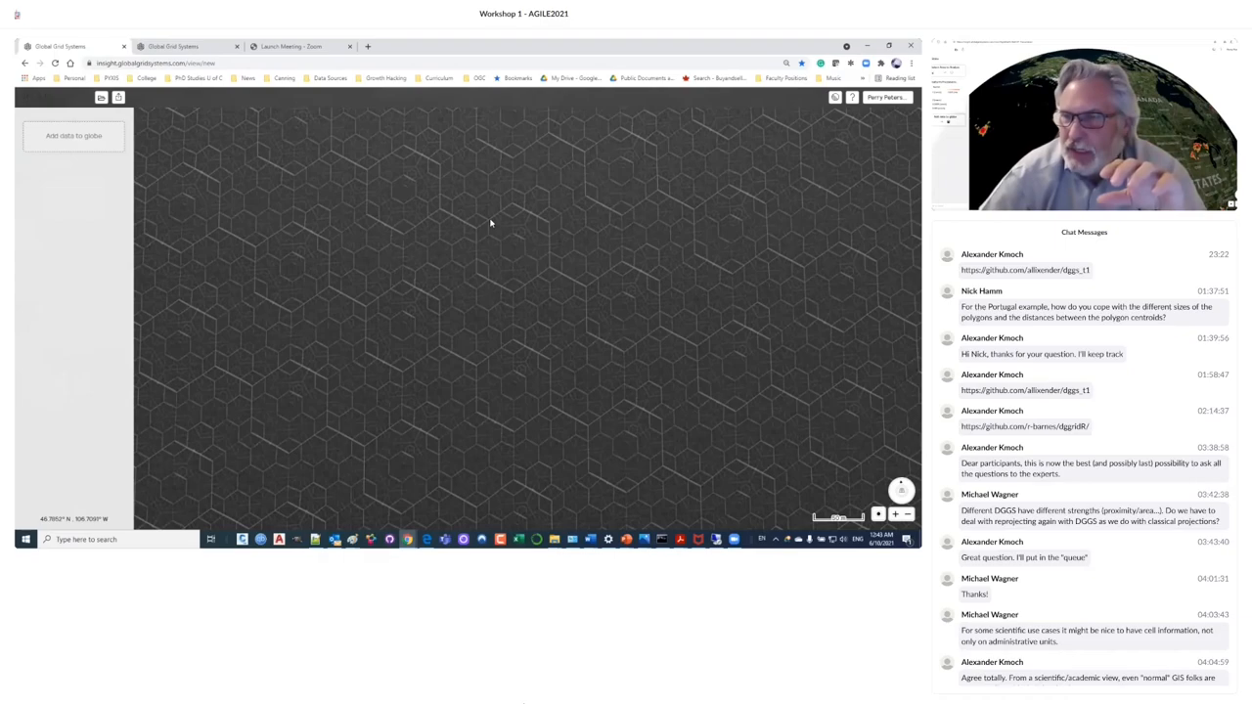
mouse_move(523, 246)
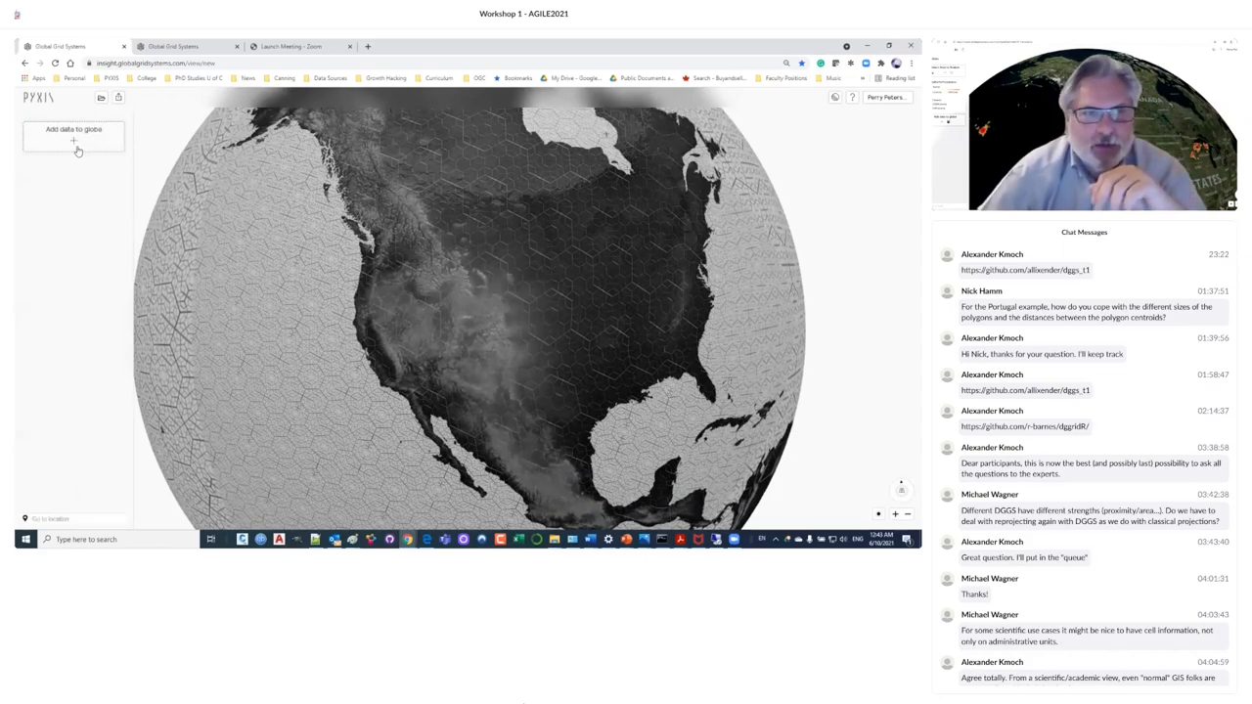
Search 'elevation' and add the public/elevation layer to the globe.
text(elevation)
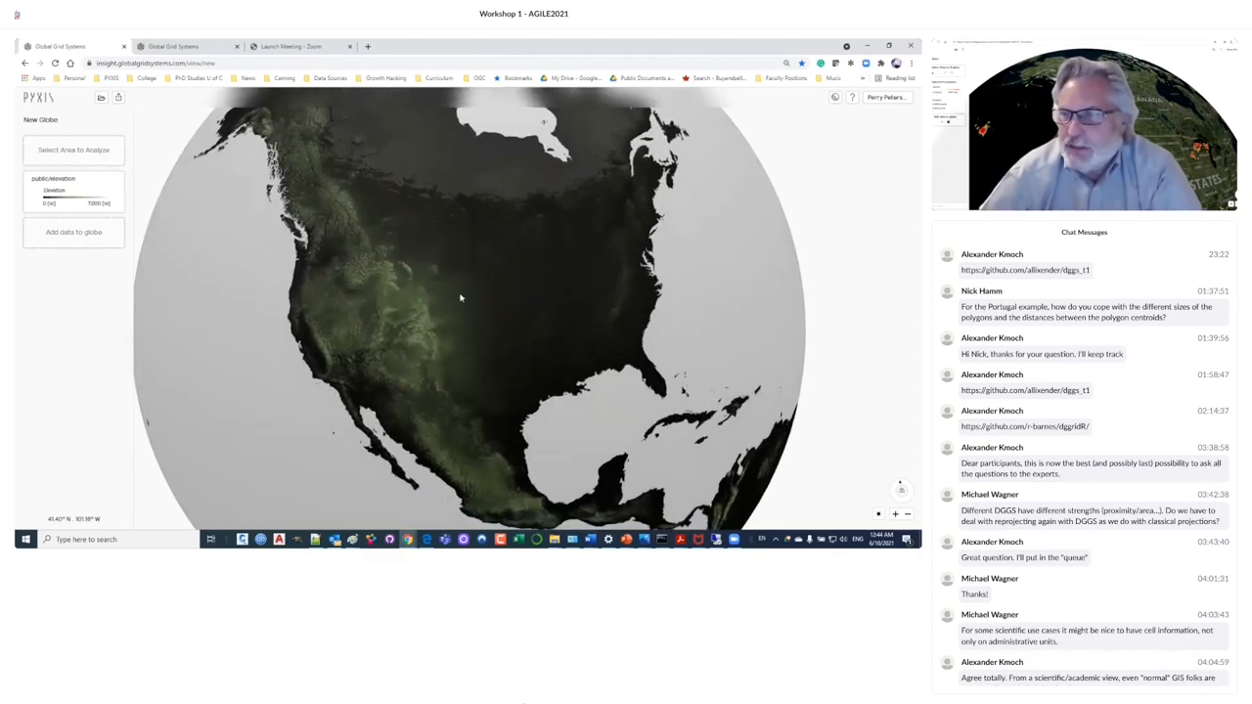
Rotate the elevation globe from North America over to Europe.
drag(459, 298, 427, 311)
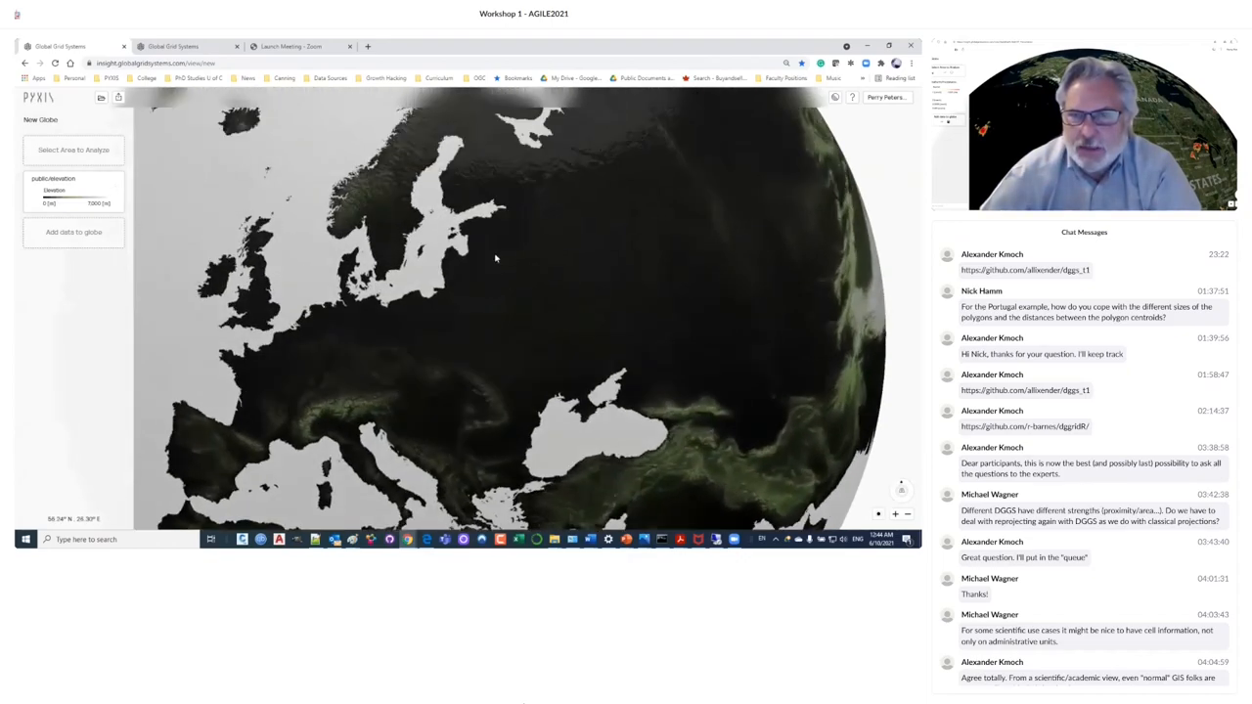
click(494, 257)
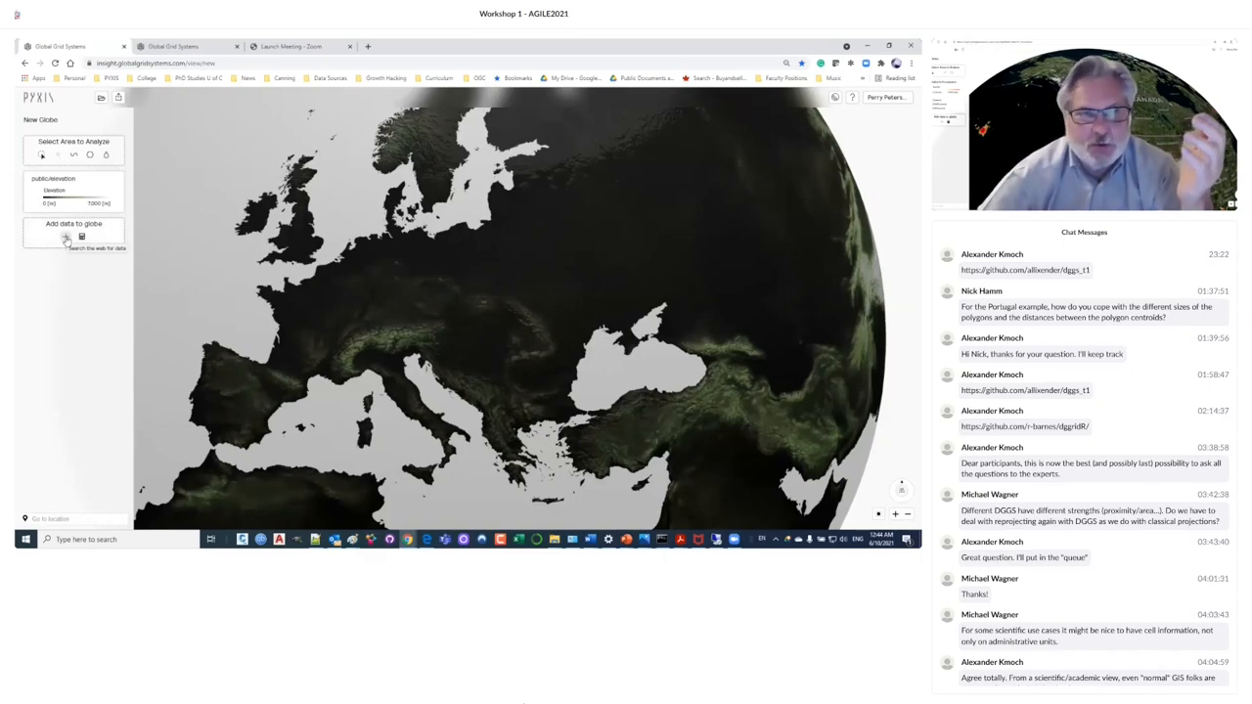
Search 'elevation' and add the GEBCO 2014 bathymetry layer above public elevation.
text(elevation)
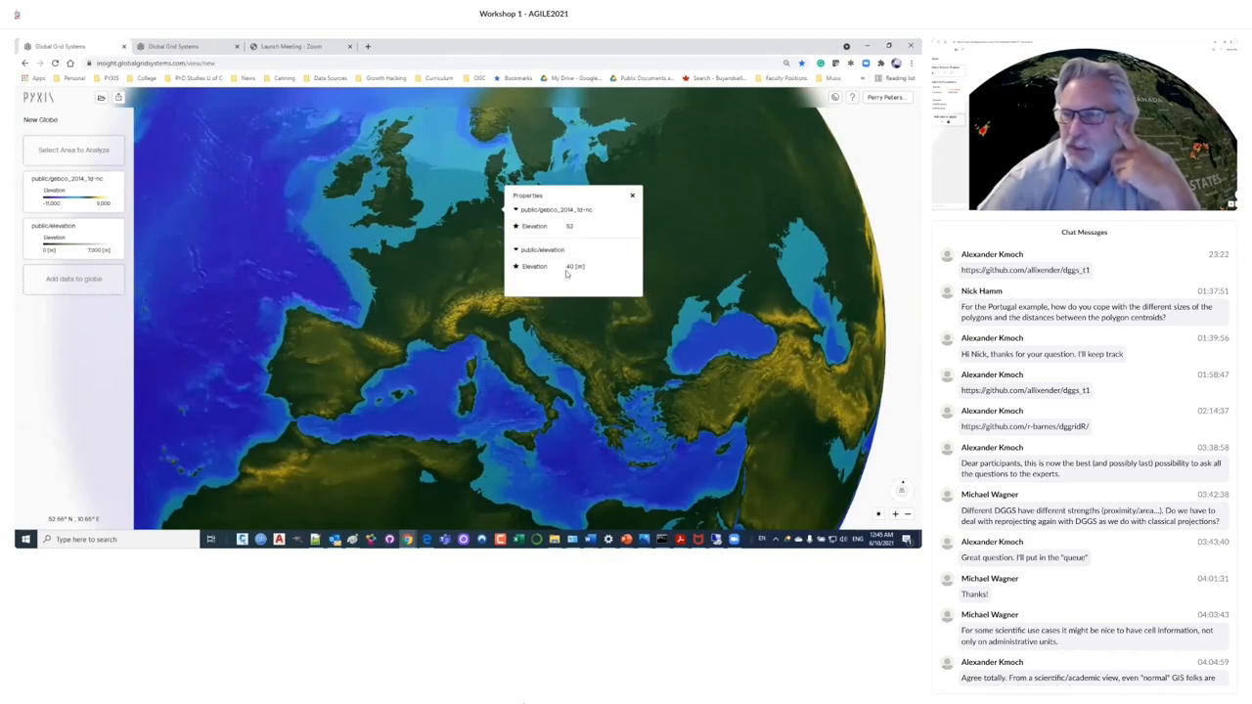
mouse_move(560, 234)
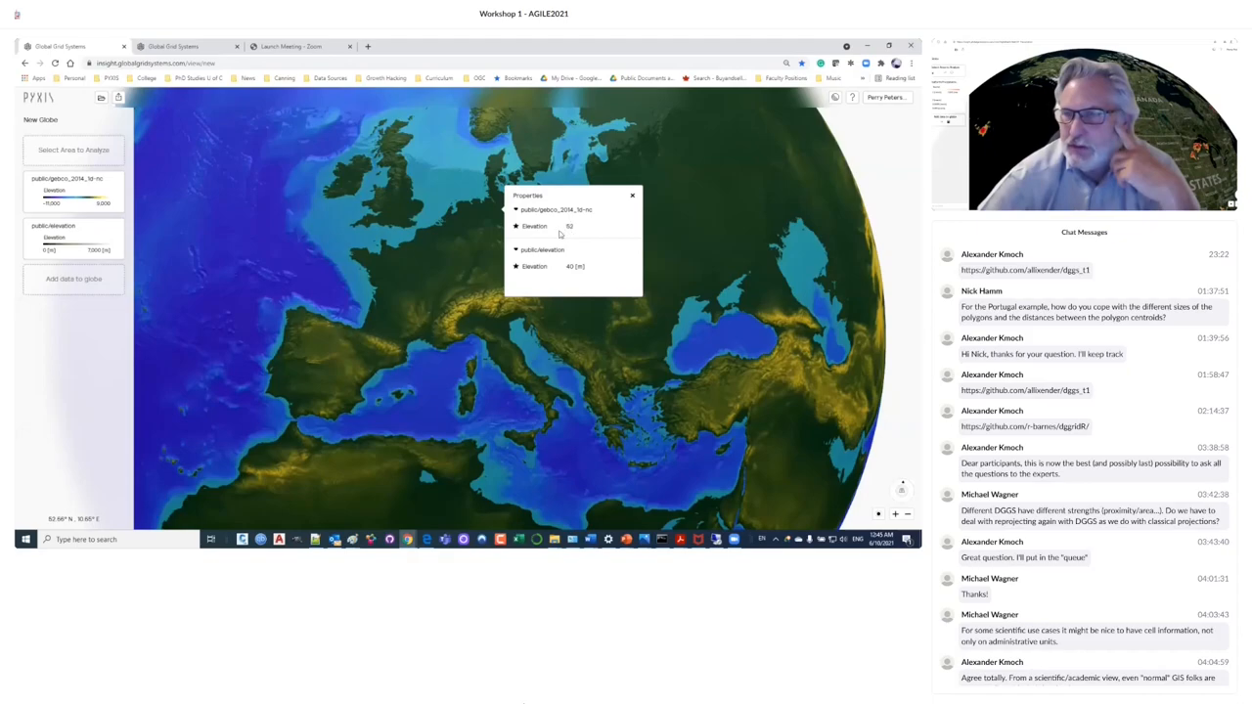
mouse_move(562, 260)
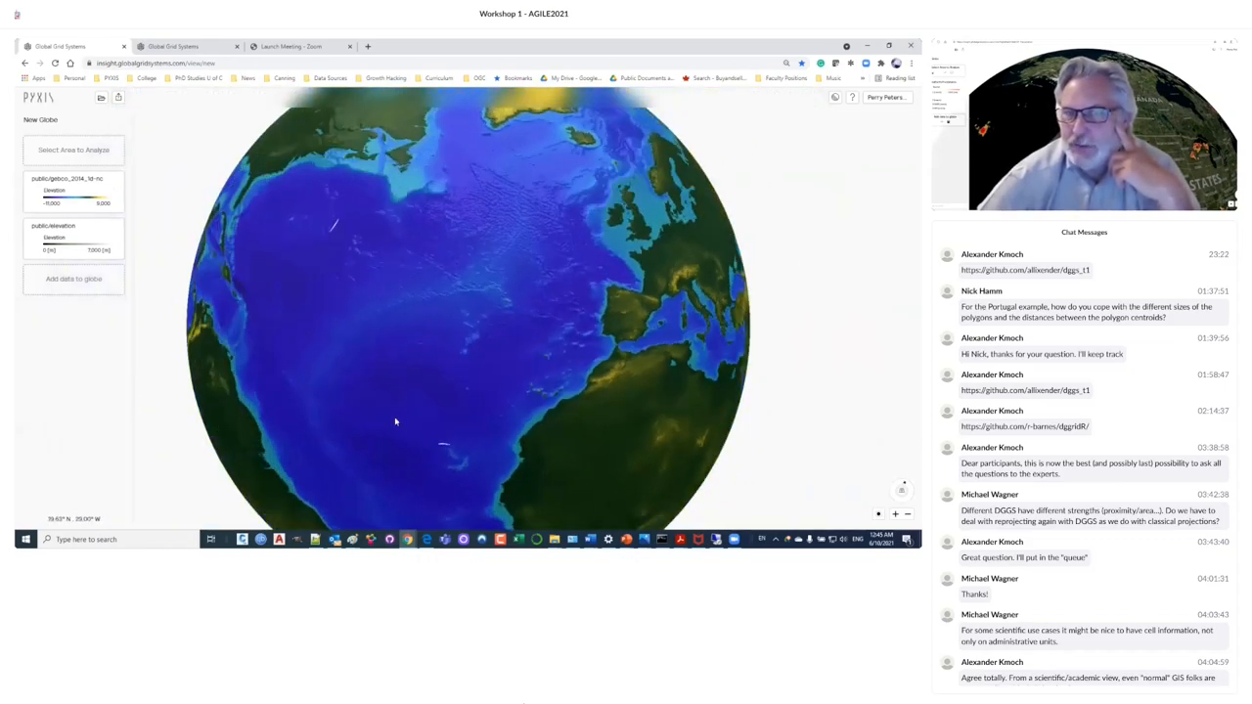
Turn the globe toward North America and add the lidar bare-earth layer.
drag(391, 420, 313, 259)
text(gebc)
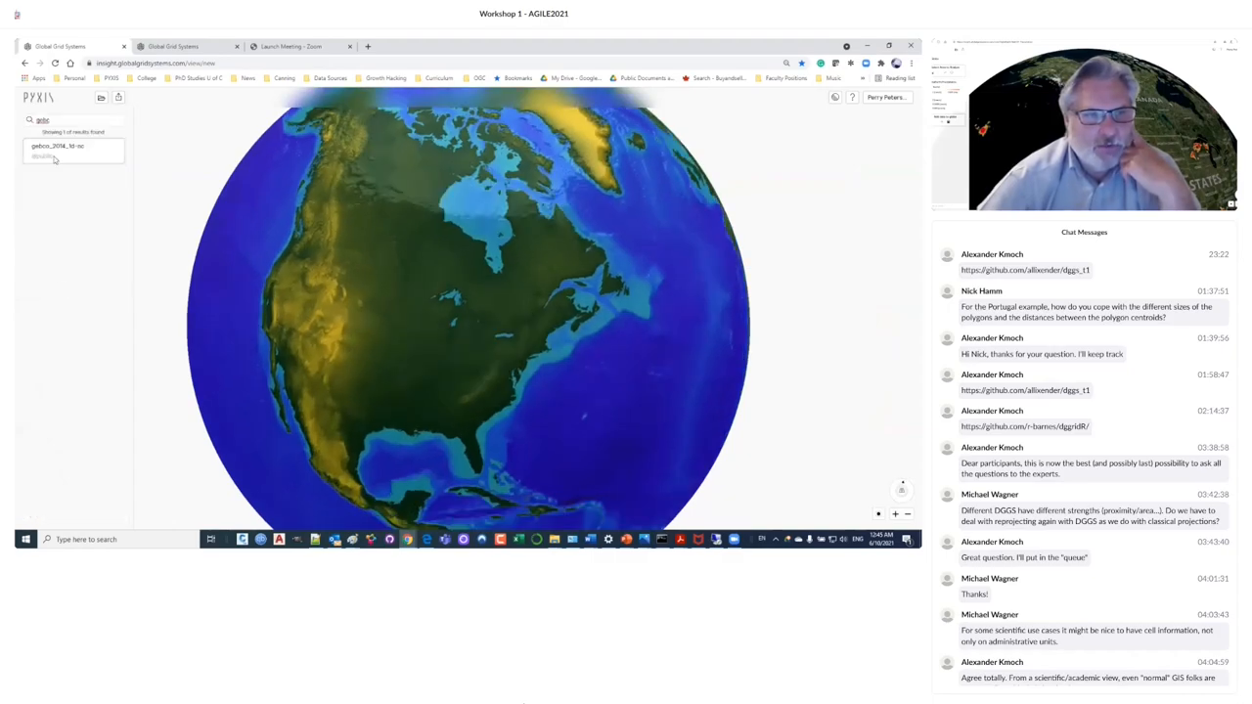
click(44, 120)
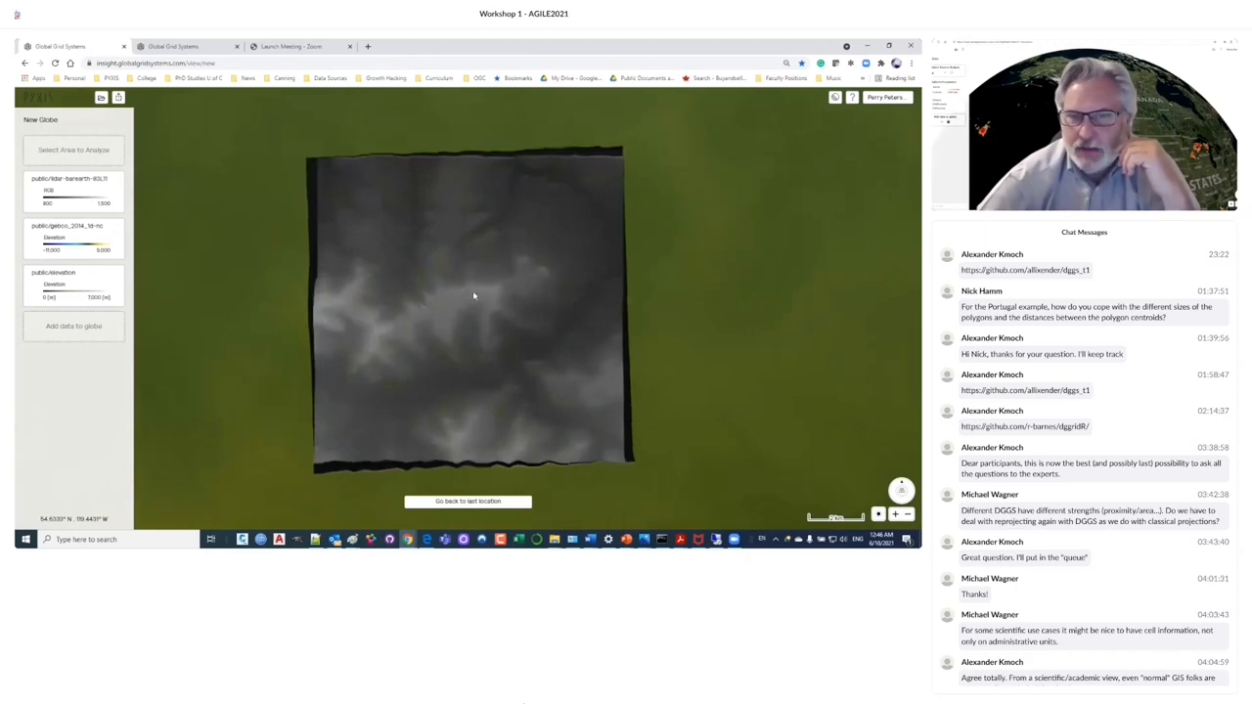
Tilt the view to look across the lidar bare-earth terrain.
click(474, 296)
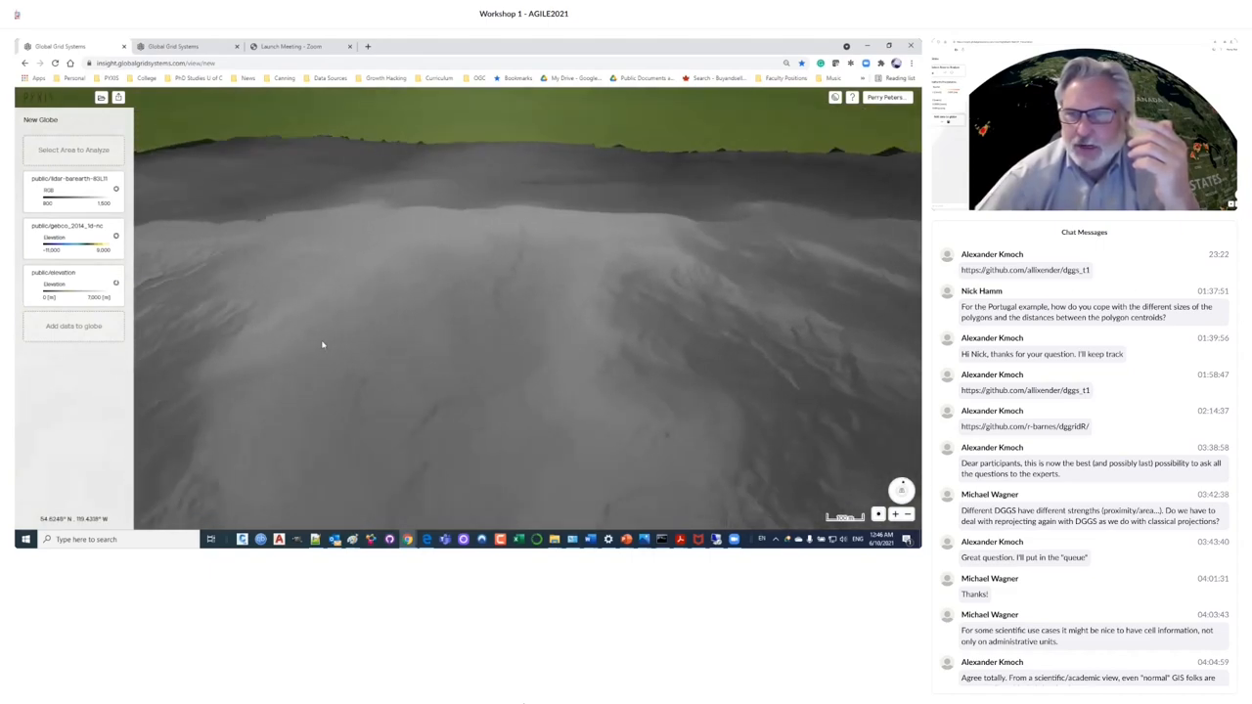
drag(322, 343, 414, 314)
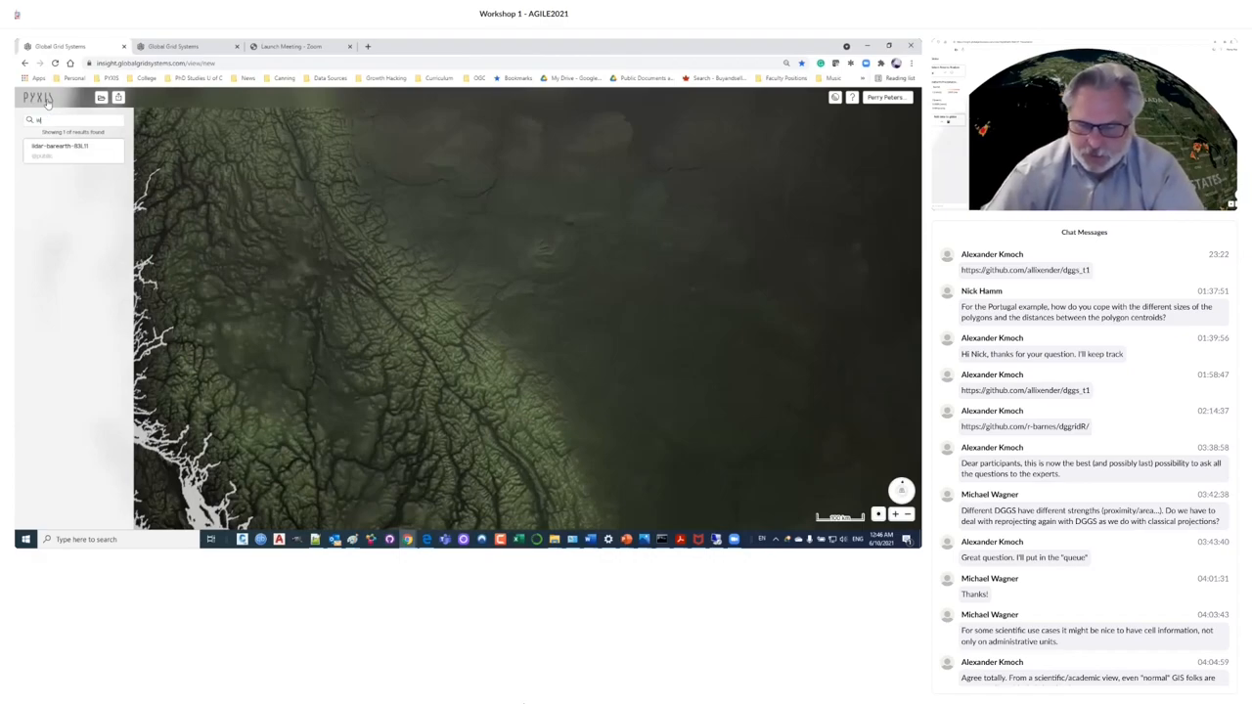
Search 'world' and add the world political boundaries layer above elevation.
text(world)
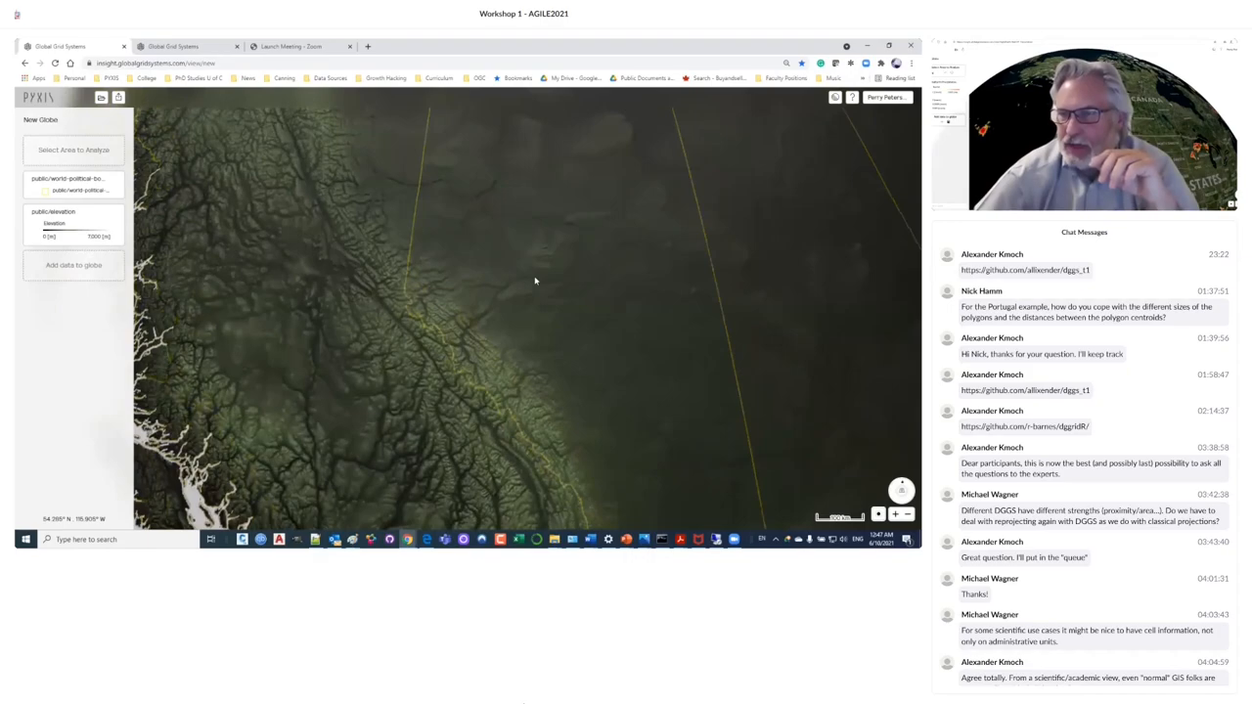
Set a western Canada province as the area of interest (672,570 km²).
drag(535, 280, 481, 324)
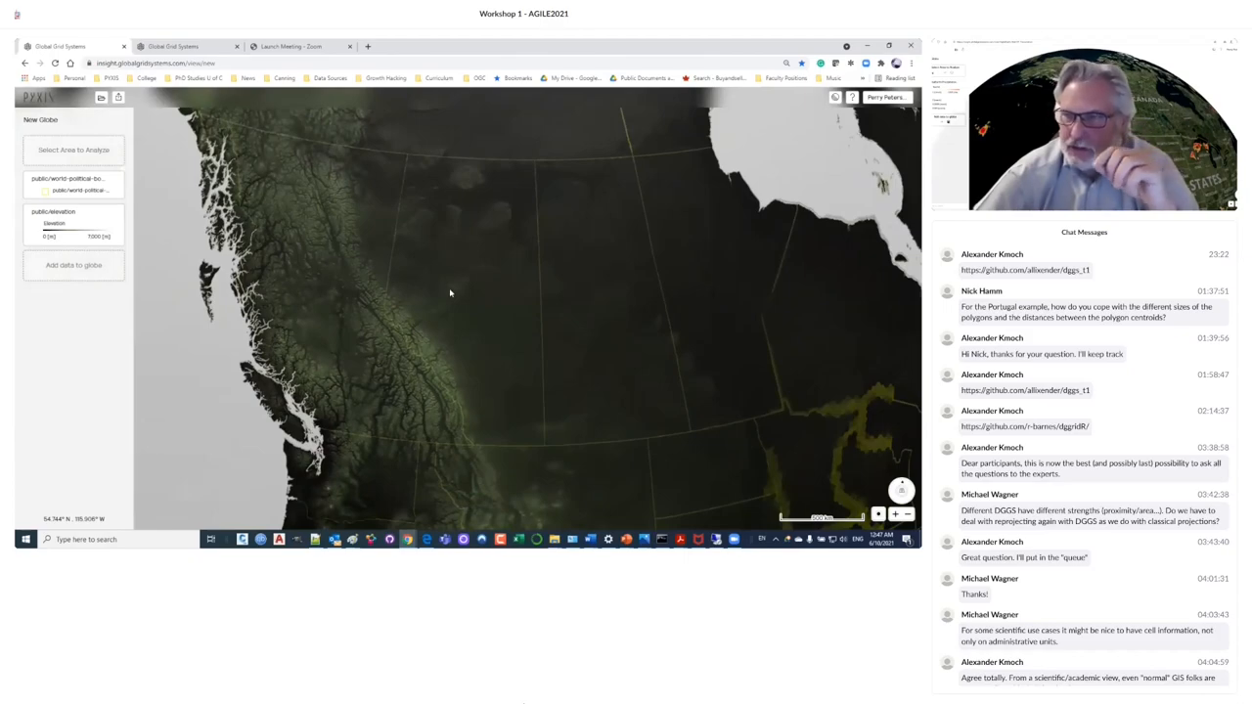
mouse_move(497, 322)
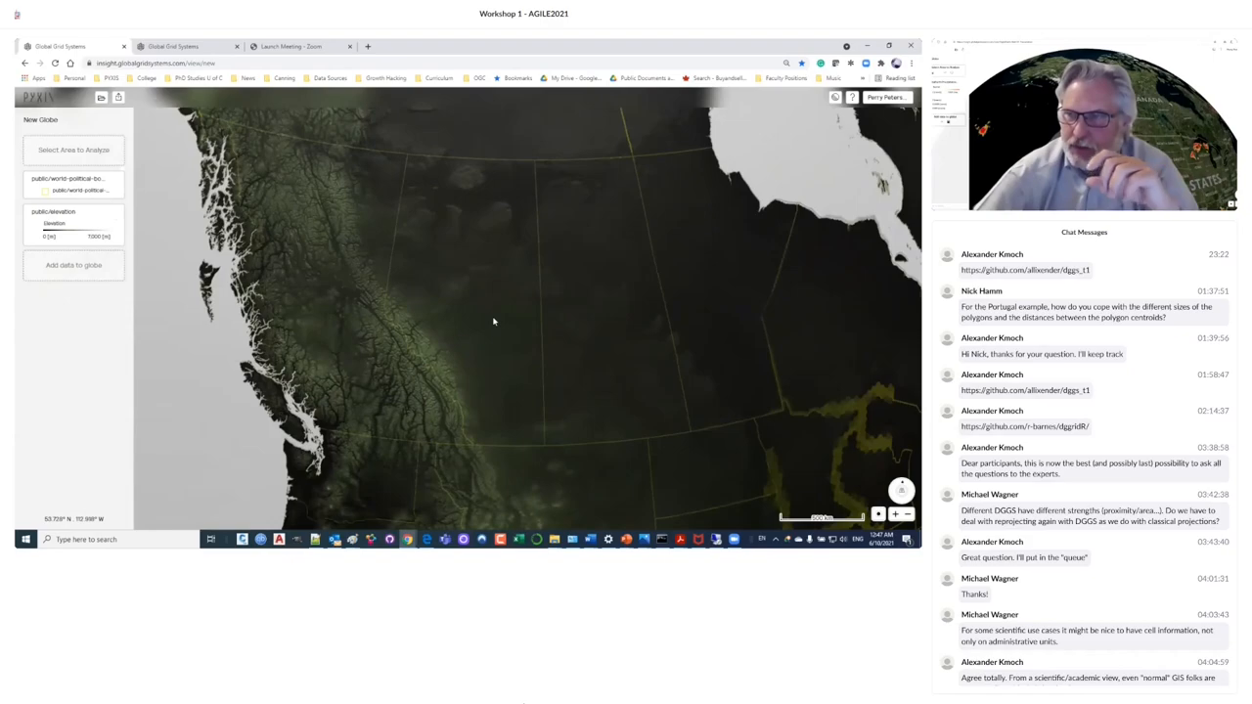
mouse_move(512, 325)
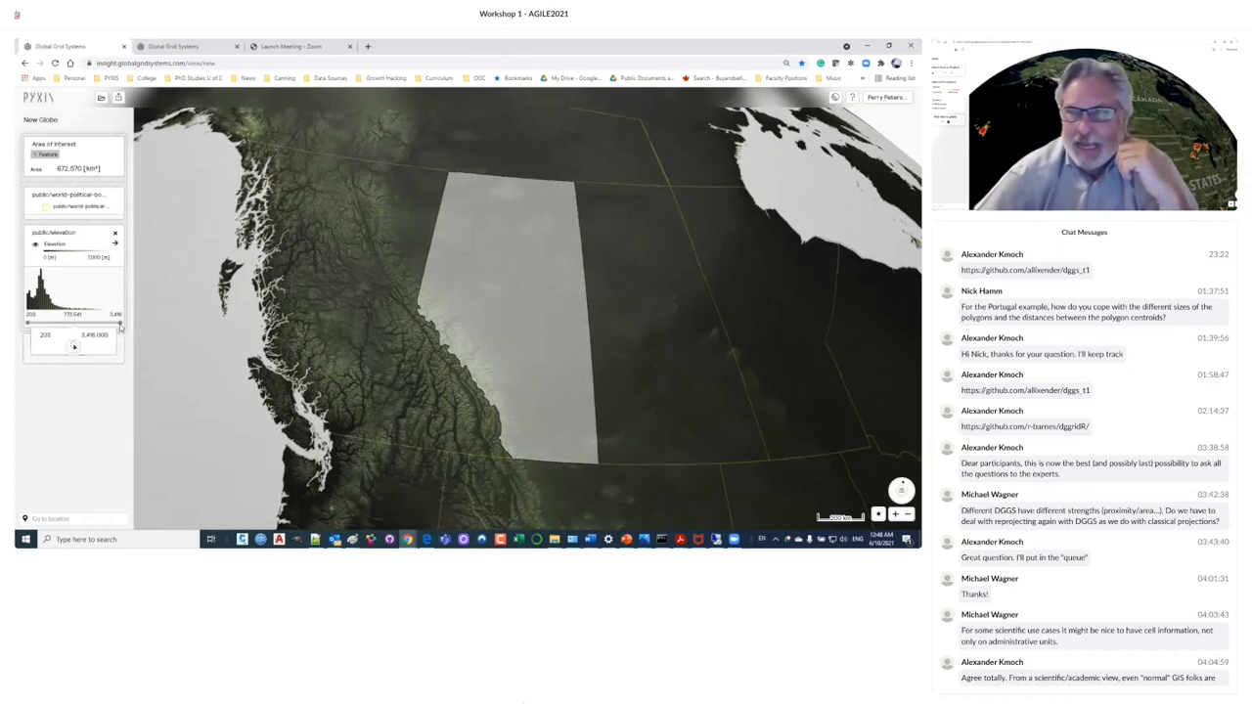
Drag the histogram handles to filter elevation to 648–1,301, leaving 342,982 km².
drag(120, 324, 84, 325)
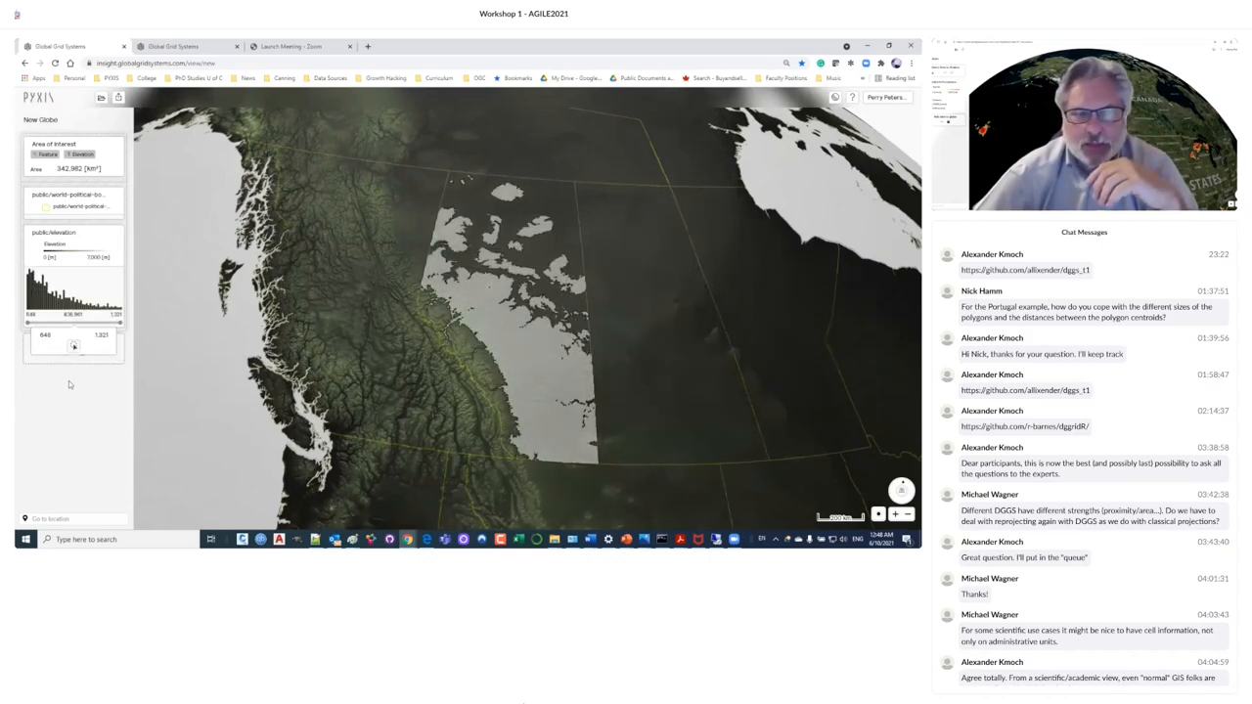
Search 'world', add Population_Density_of_the_World, and clear the area of interest.
text(world)
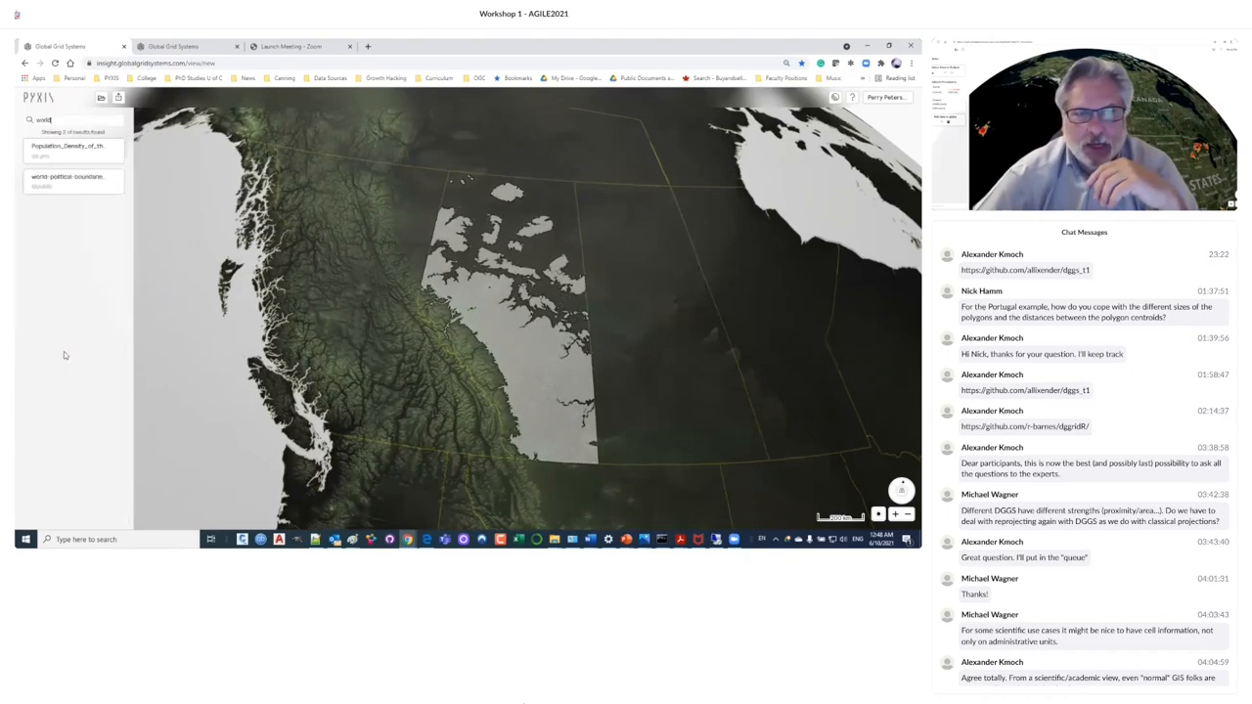
mouse_move(101, 167)
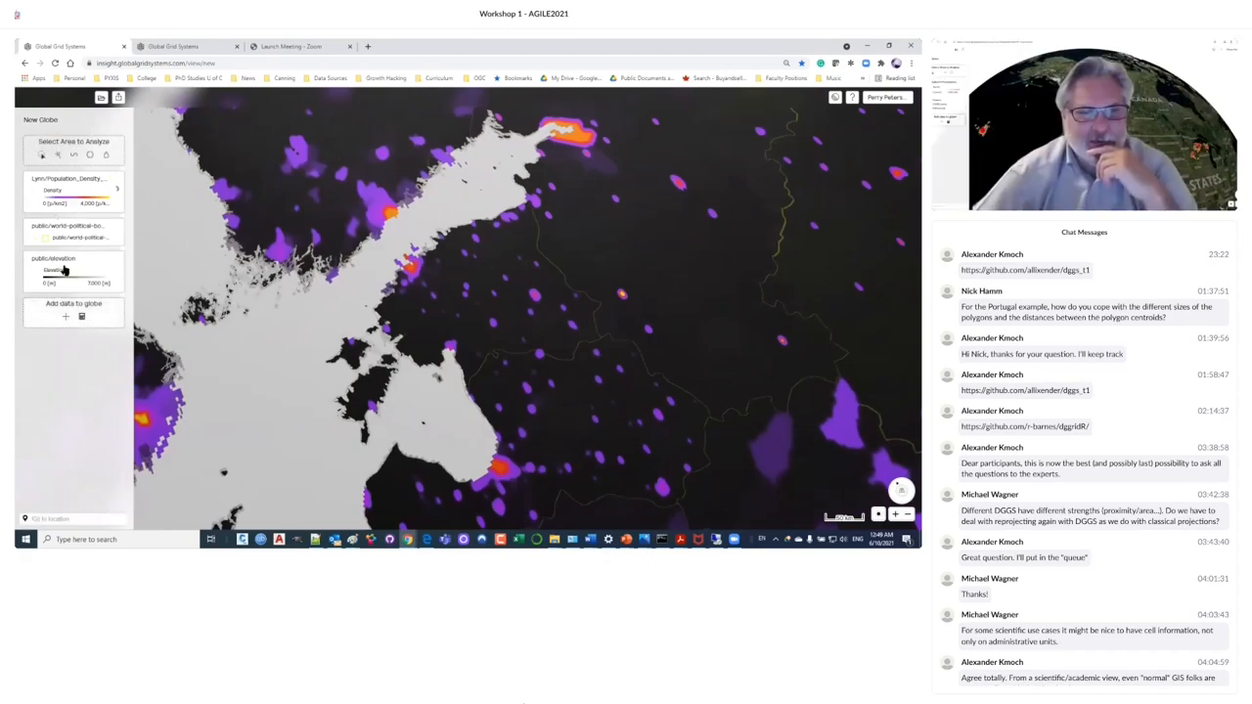
Highlight a land region over the population density map and search 'world'.
click(58, 155)
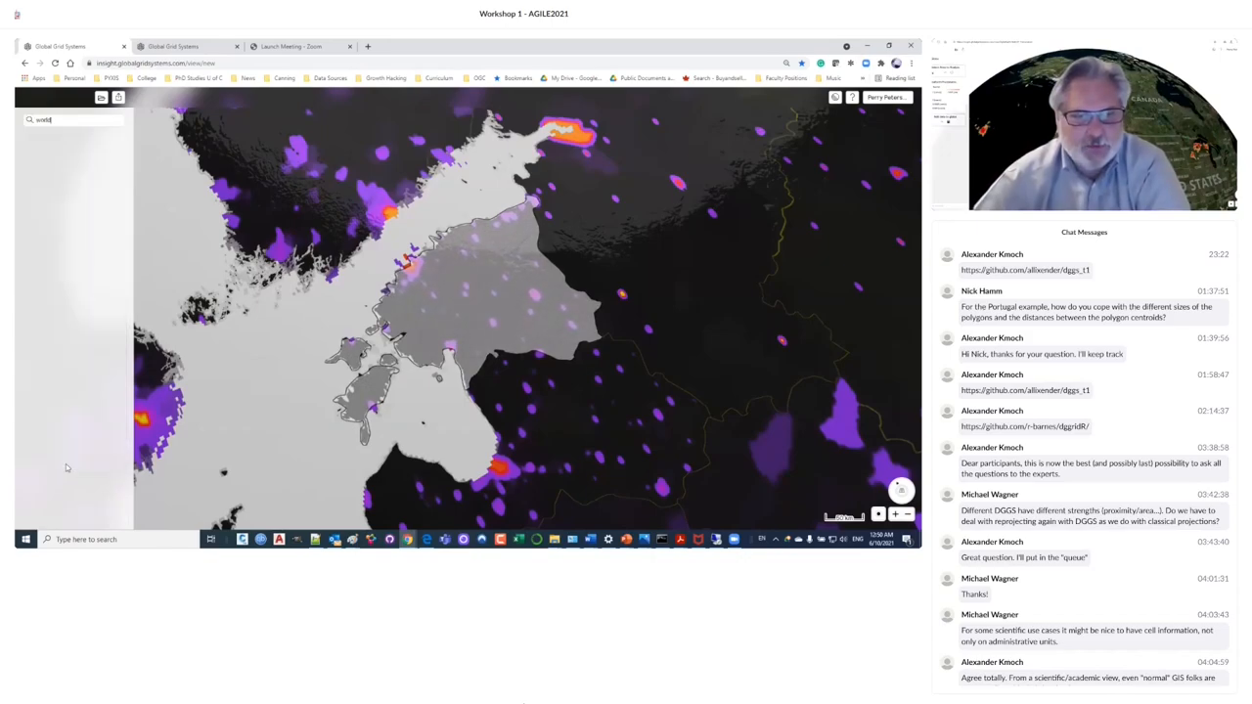
Search the layer catalogue for 'world', then 'land', to find the land cover layer.
text(world)
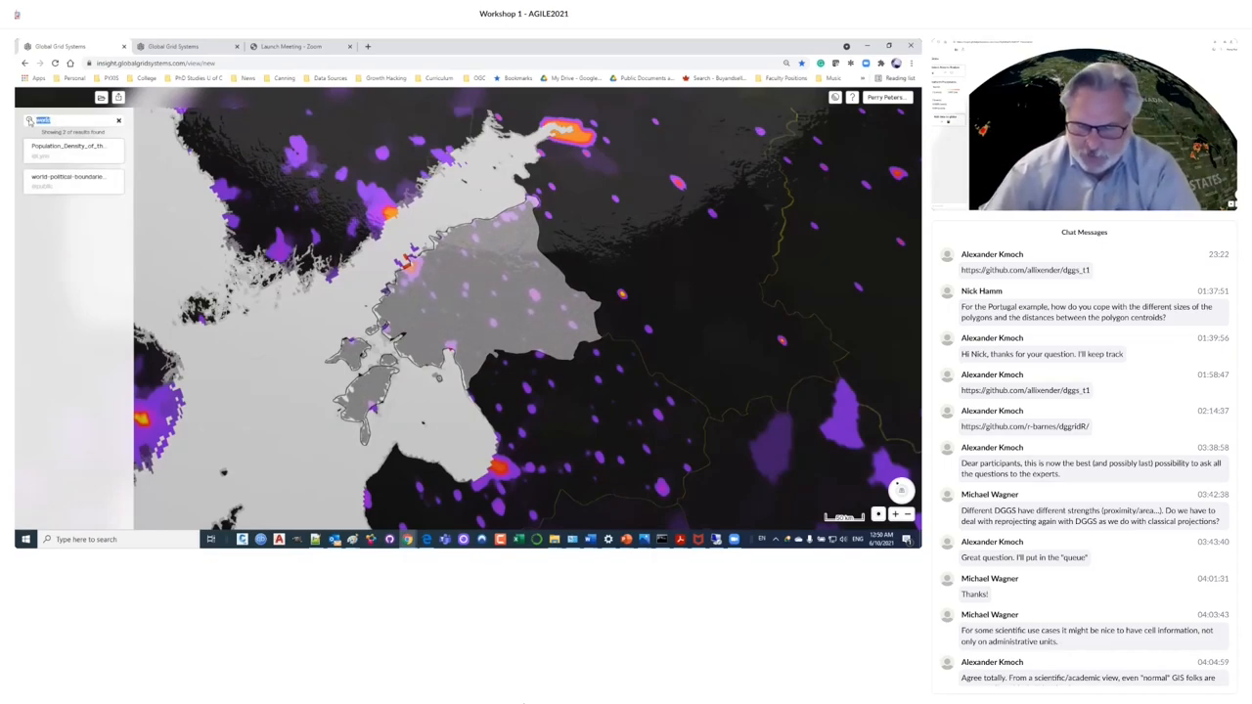
text(land)
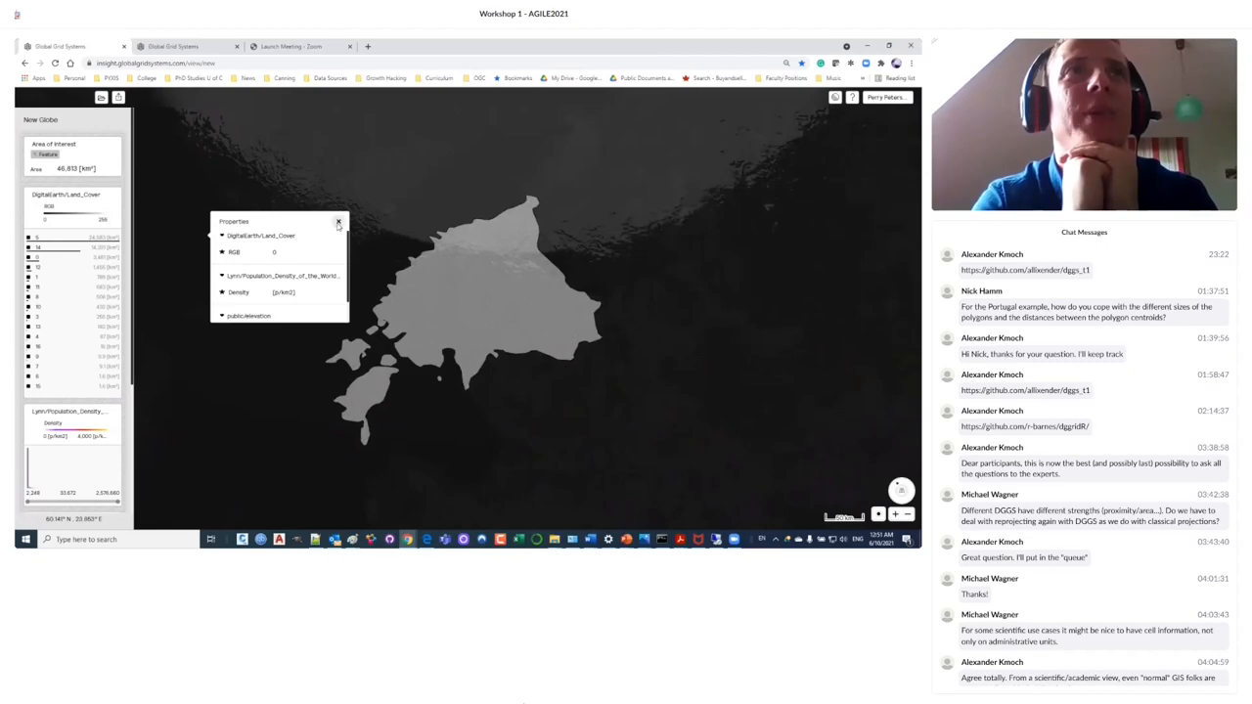
Dismiss the point properties summary popup.
click(337, 221)
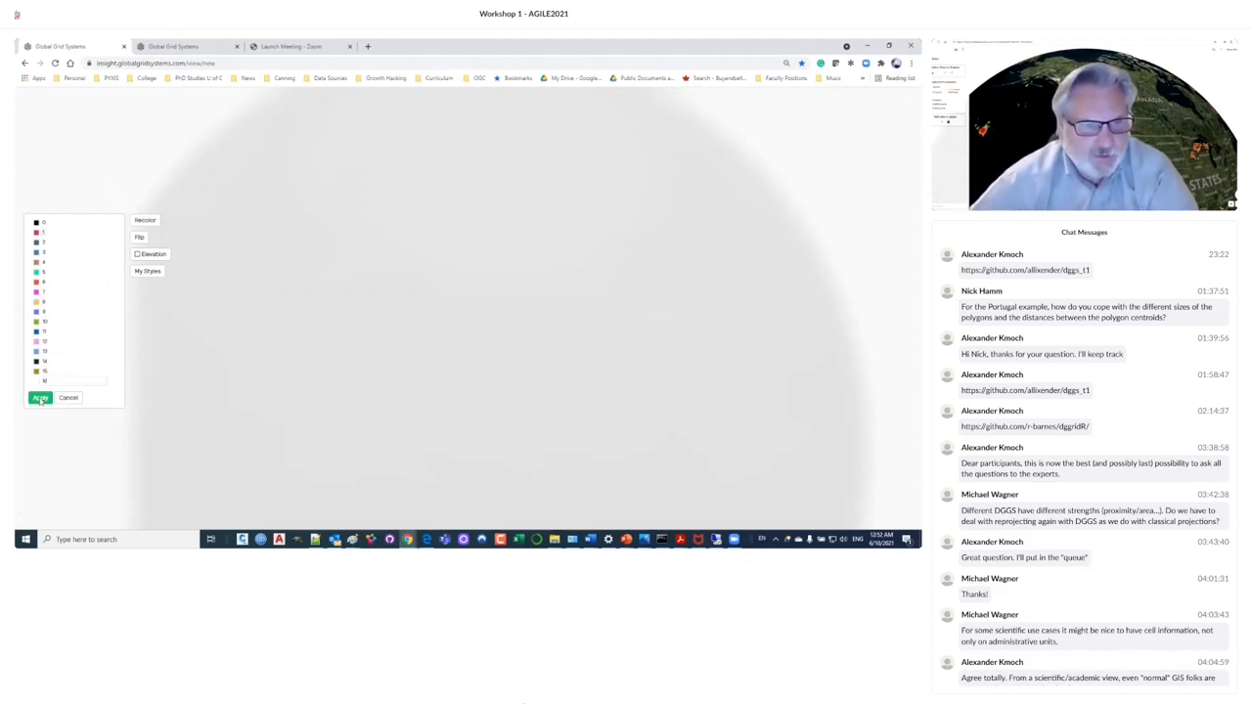
click(40, 397)
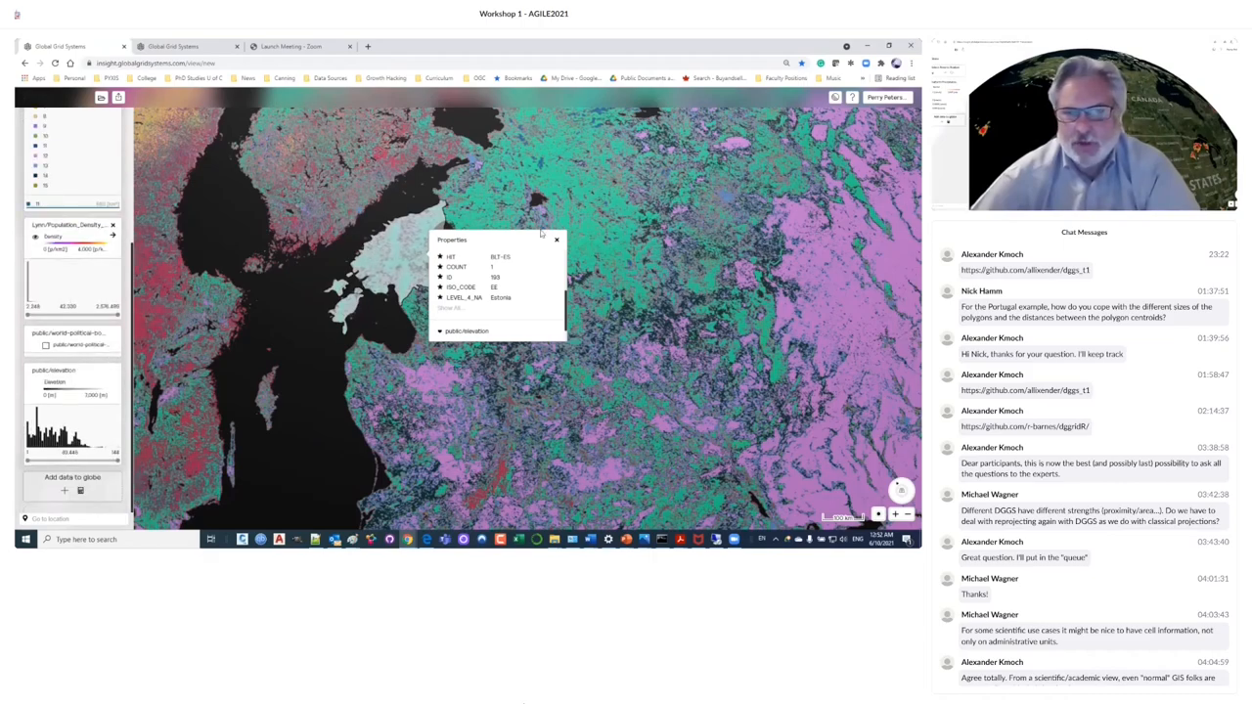
click(556, 239)
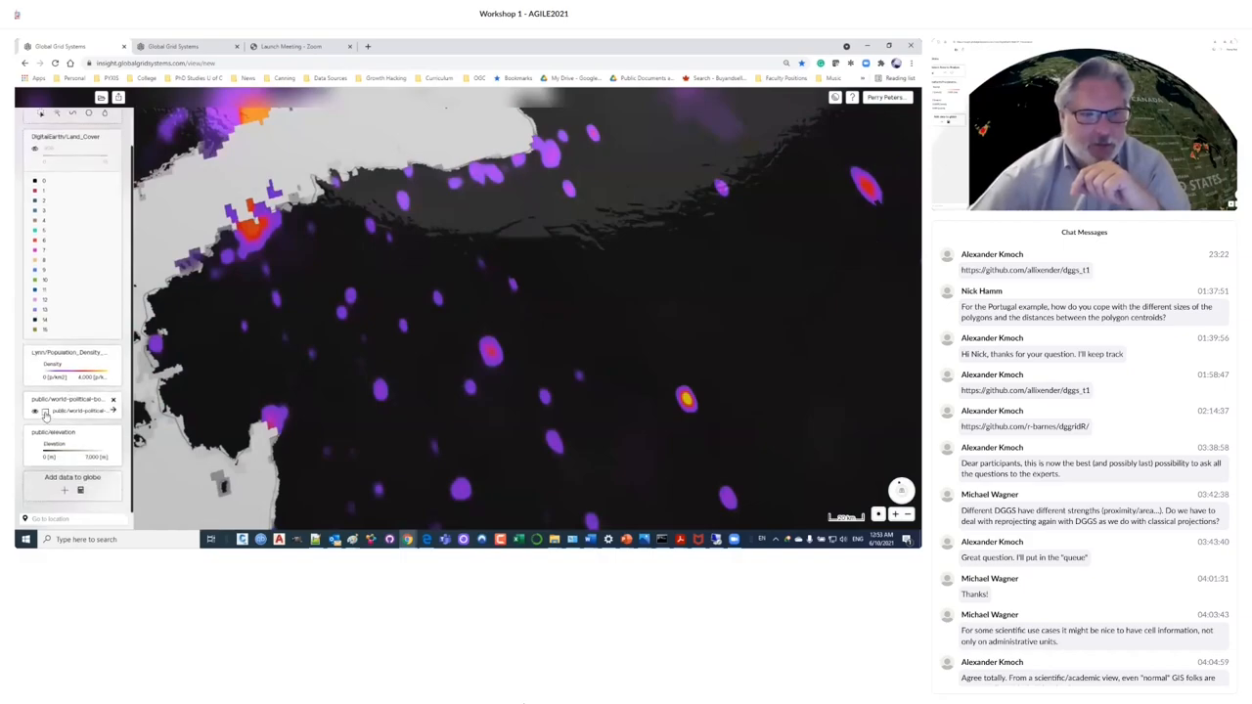
Turn on the world political boundaries layer.
click(45, 411)
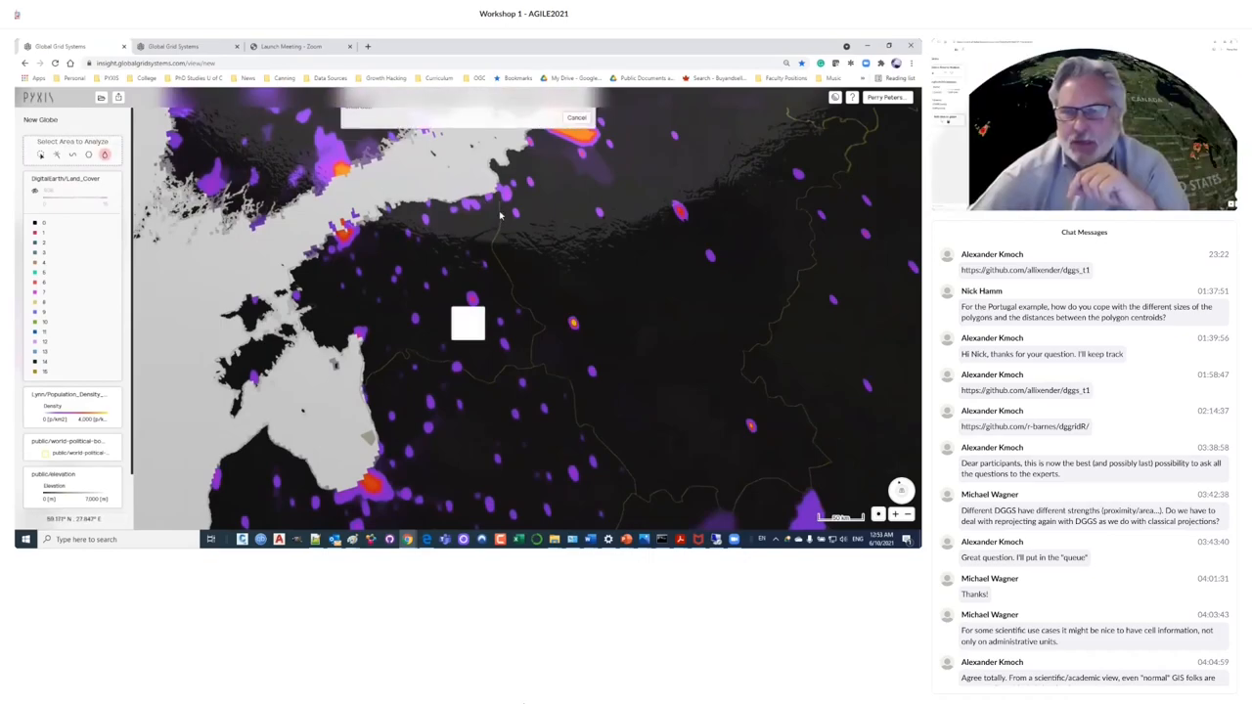
Pick the watershed tool and click the map to select a watershed area.
click(468, 323)
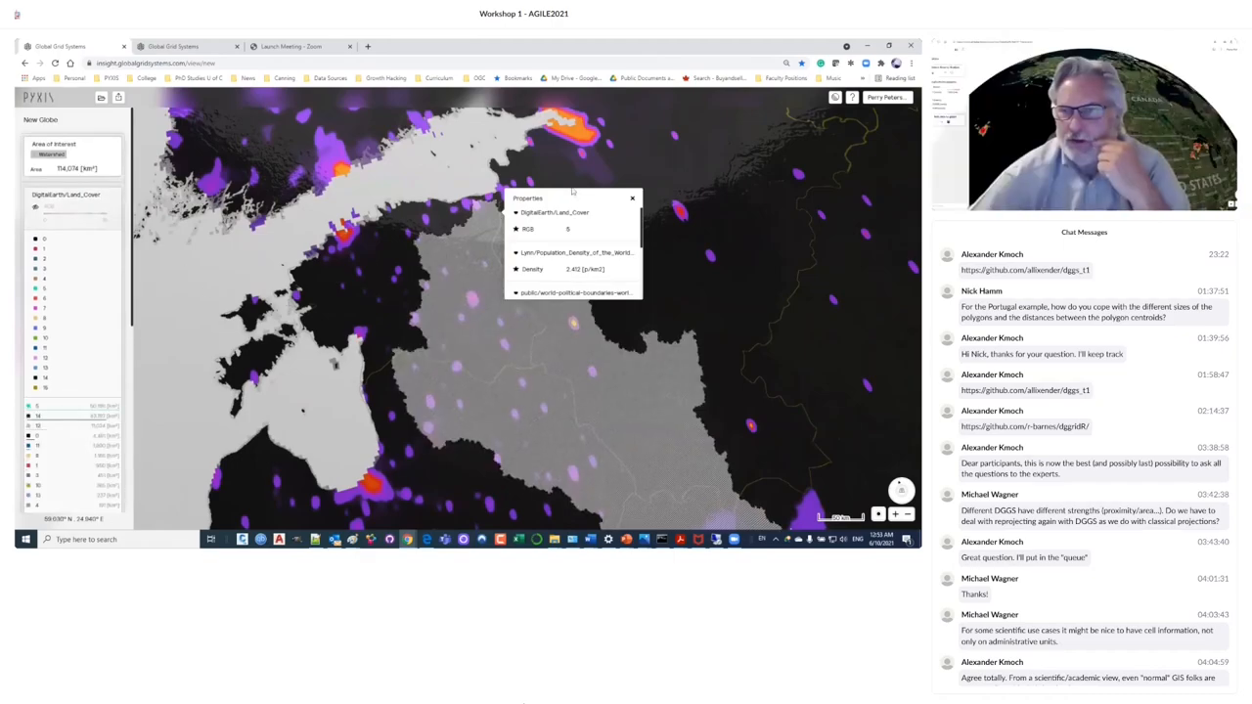
click(631, 198)
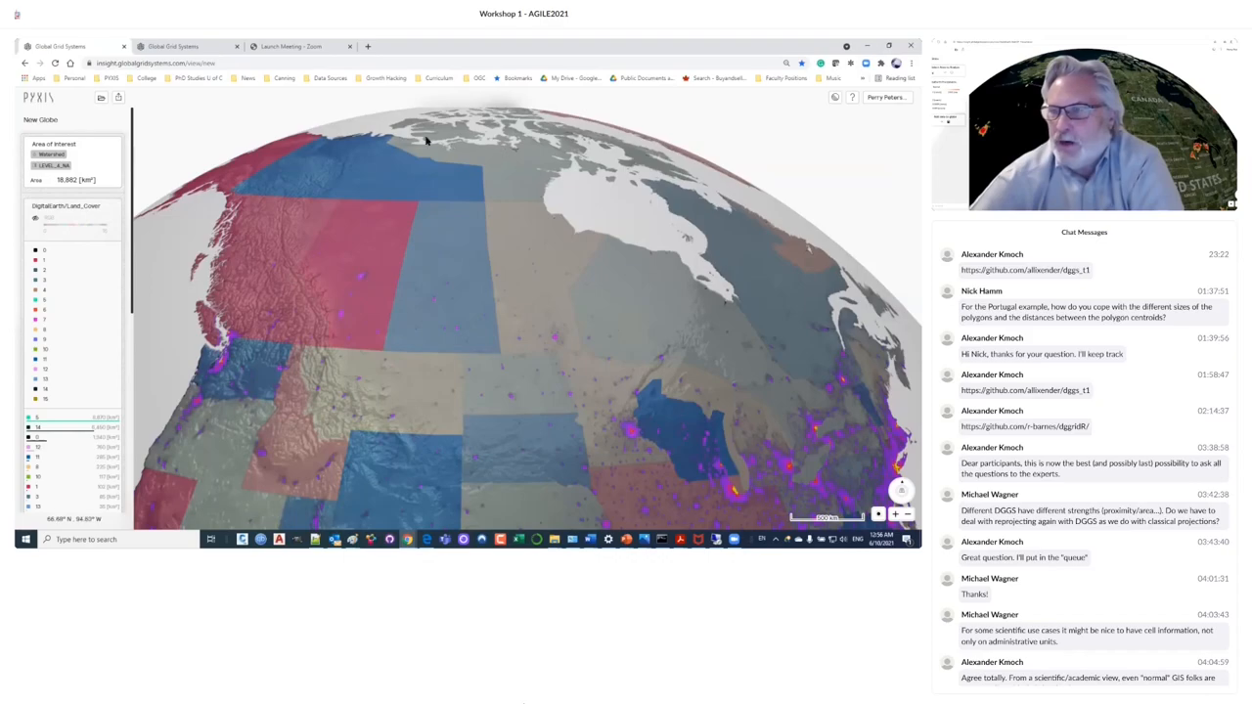
mouse_move(459, 150)
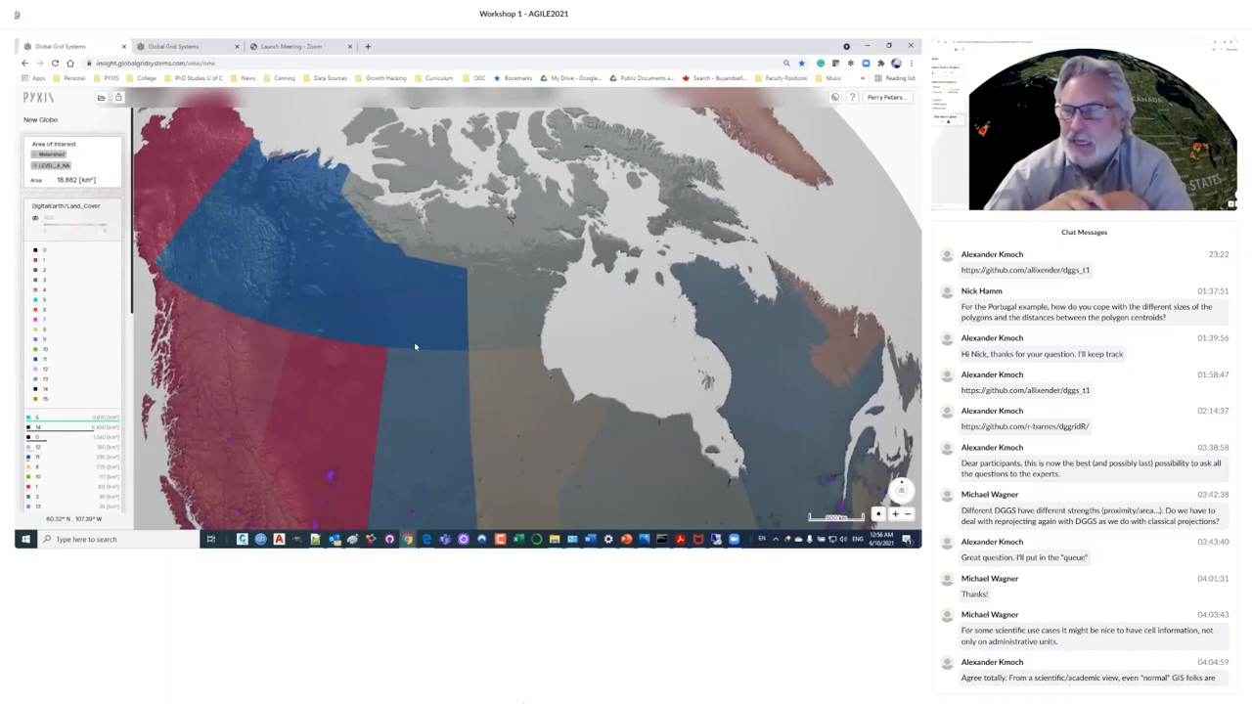
mouse_move(480, 303)
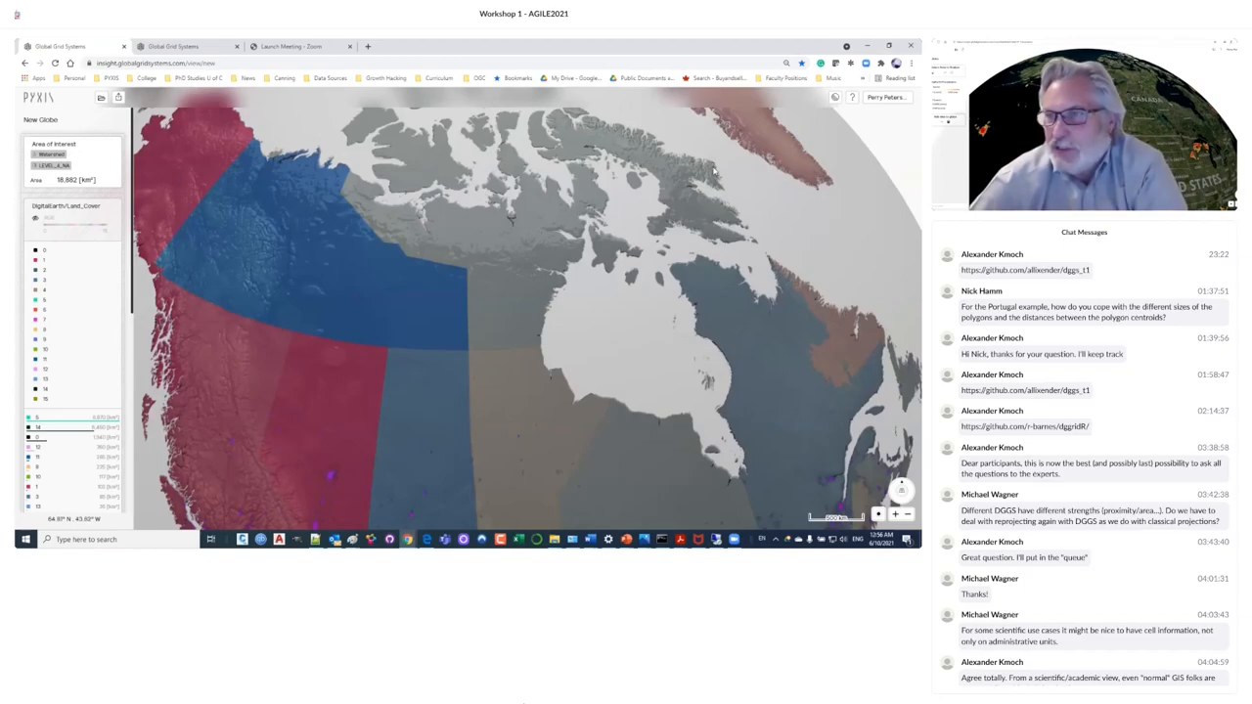
mouse_move(437, 285)
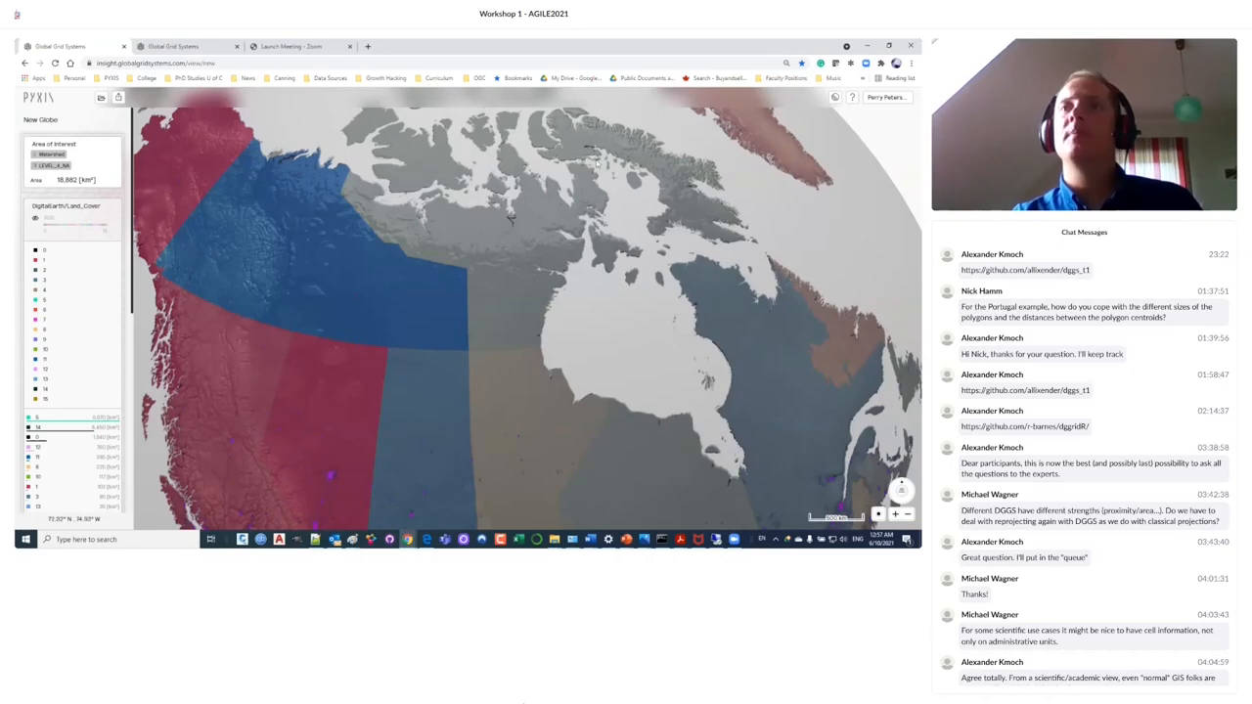
Switch the globe theme to Global Grid from the theme list.
click(834, 97)
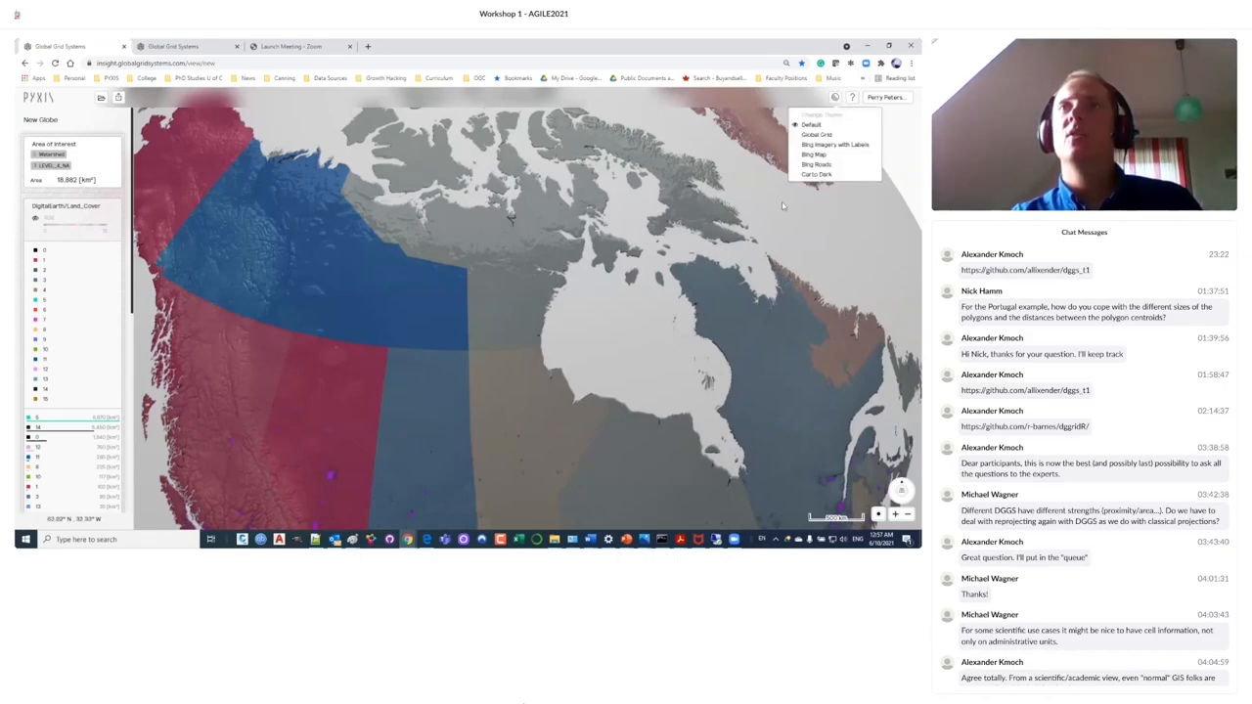
click(817, 135)
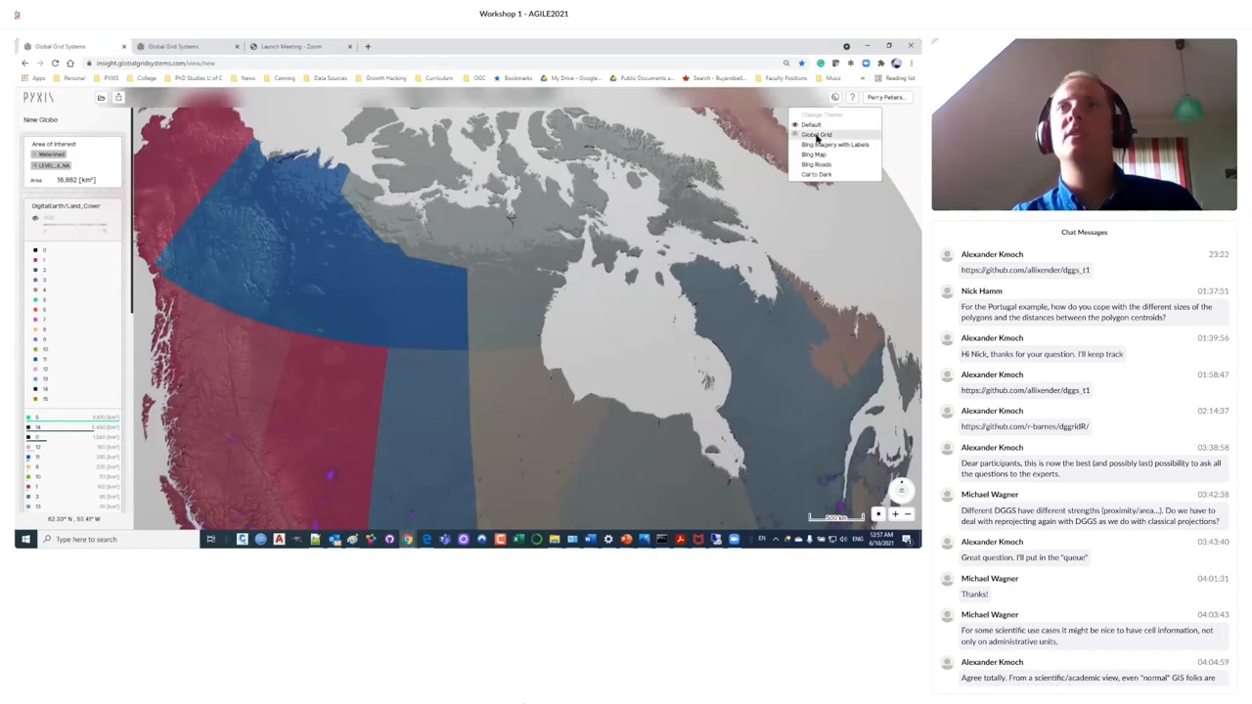
click(815, 134)
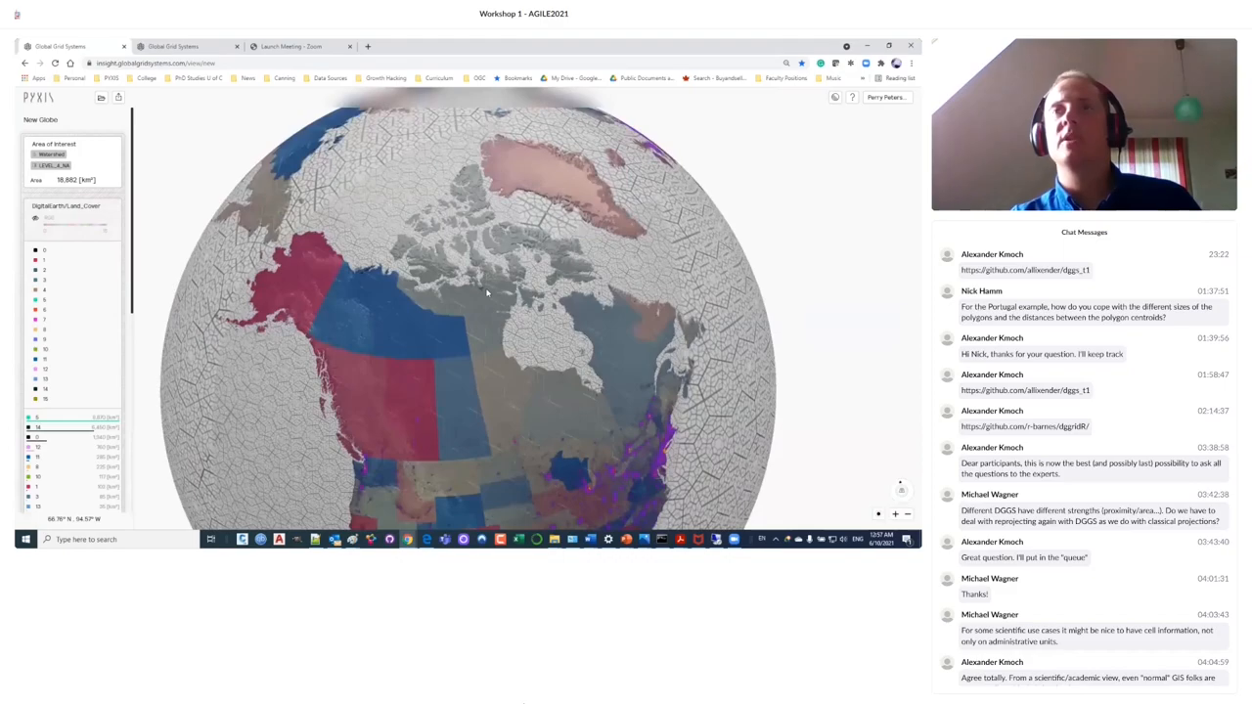
Click a spot in western Canada to read its land cover and population values.
click(406, 308)
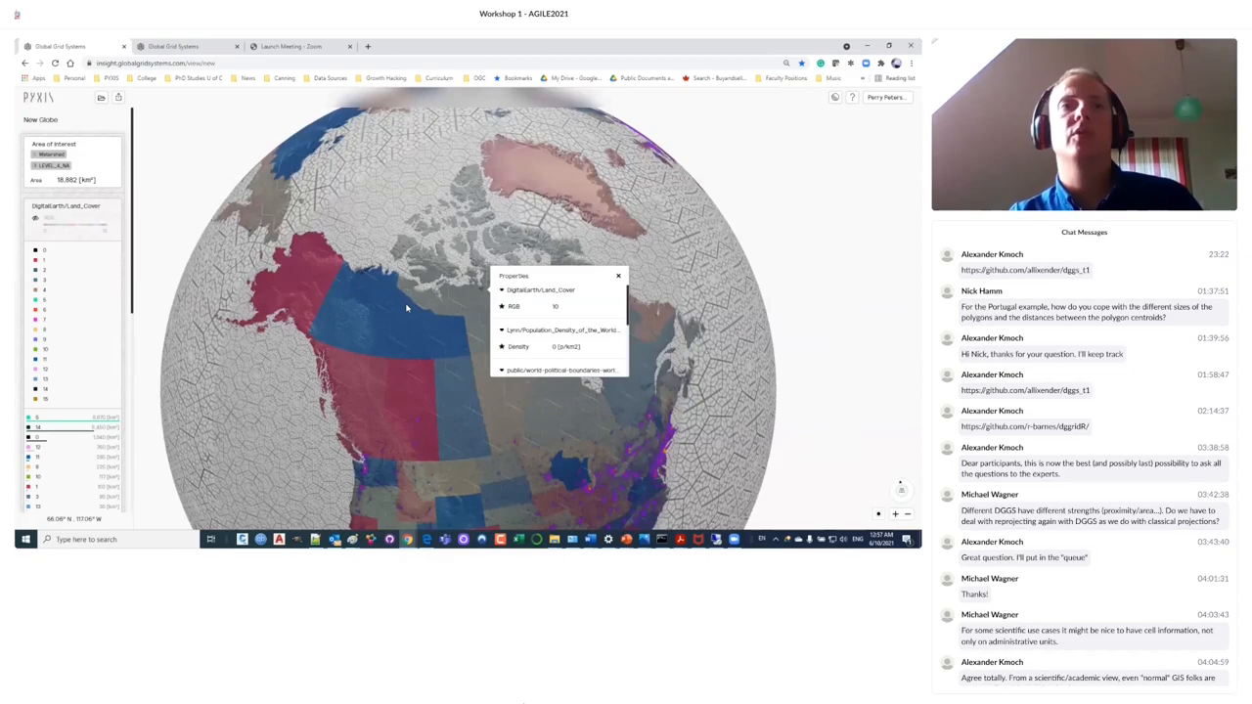
mouse_move(650, 359)
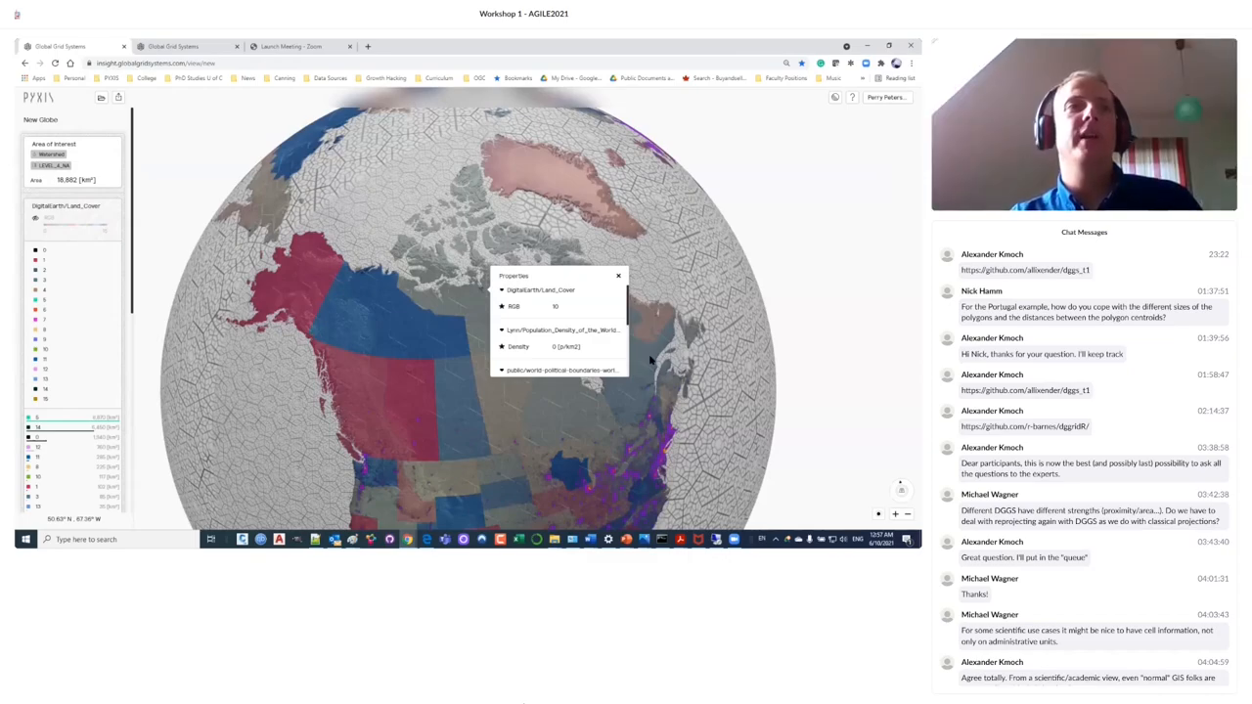
mouse_move(531, 442)
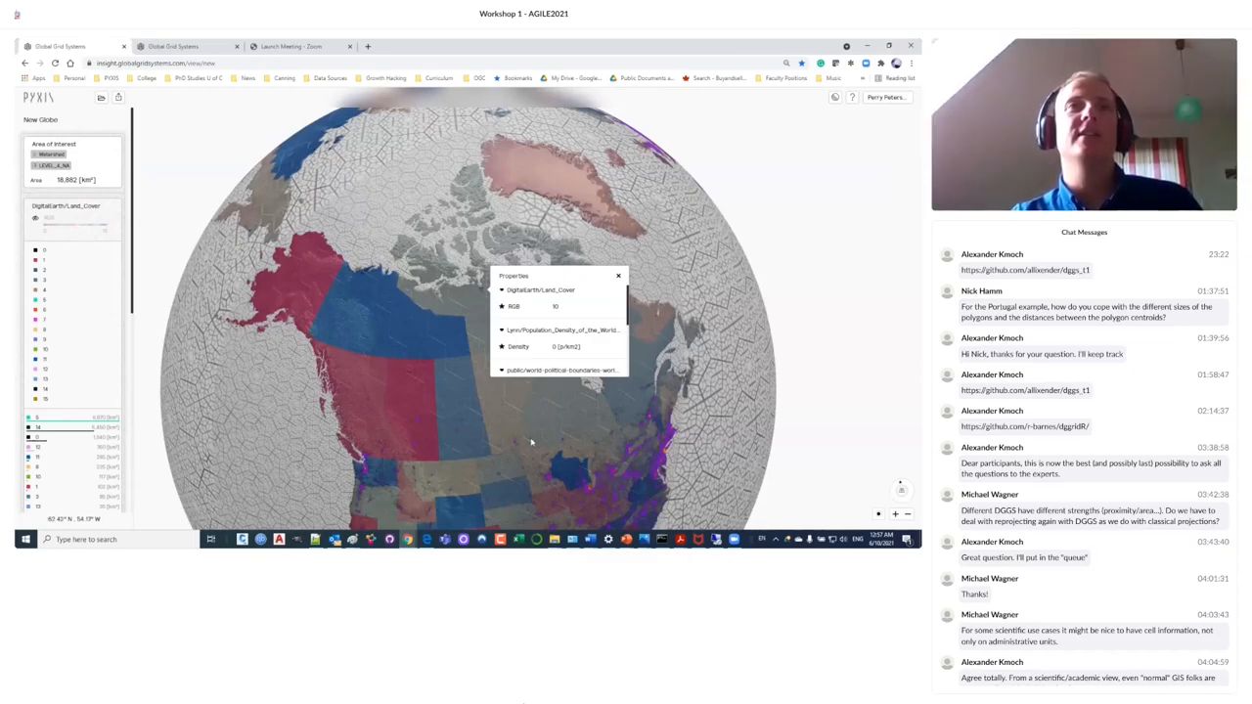